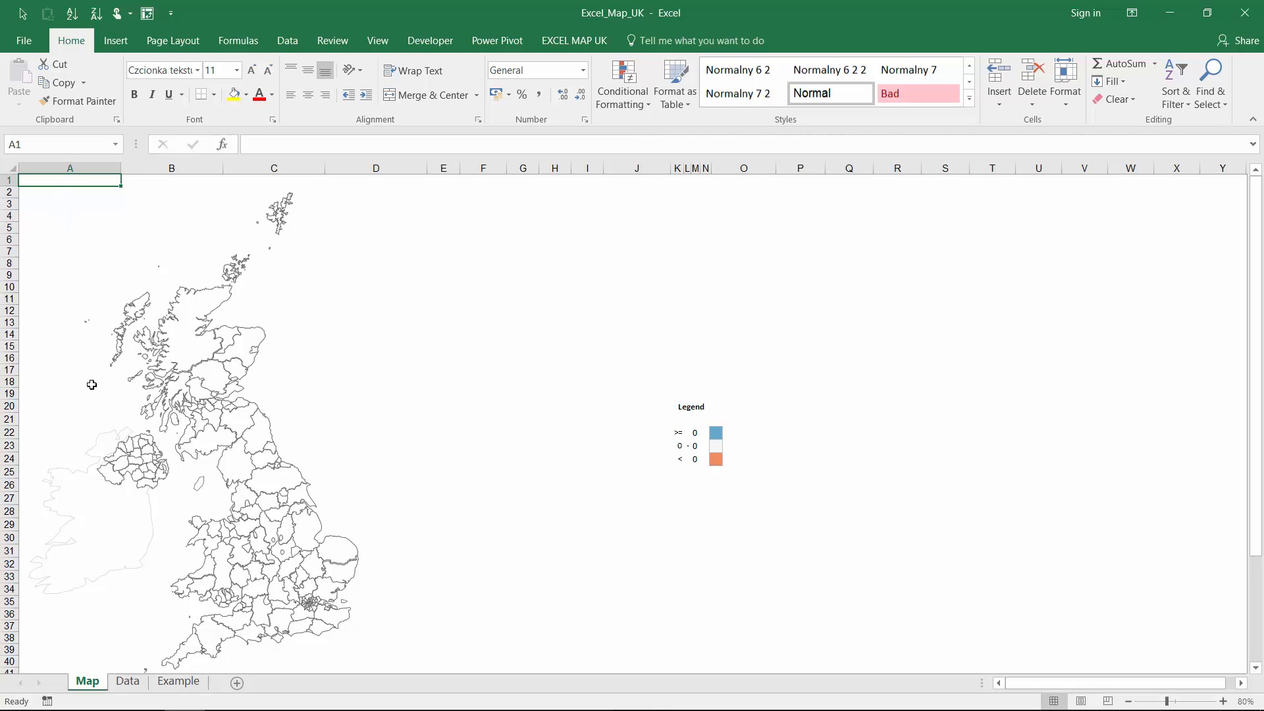
- Build the Pivots sheet PivotTable with Region as rows and Sales summed as values
left_click(178, 681)
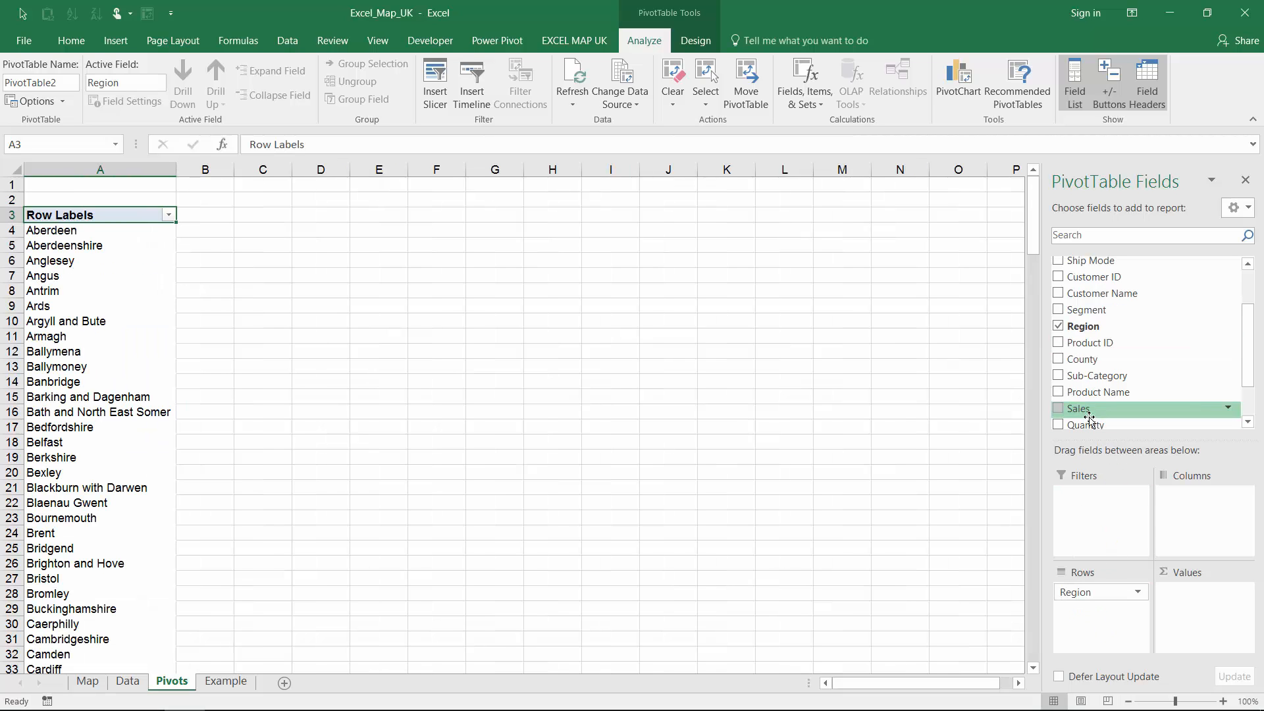
left_click(127, 682)
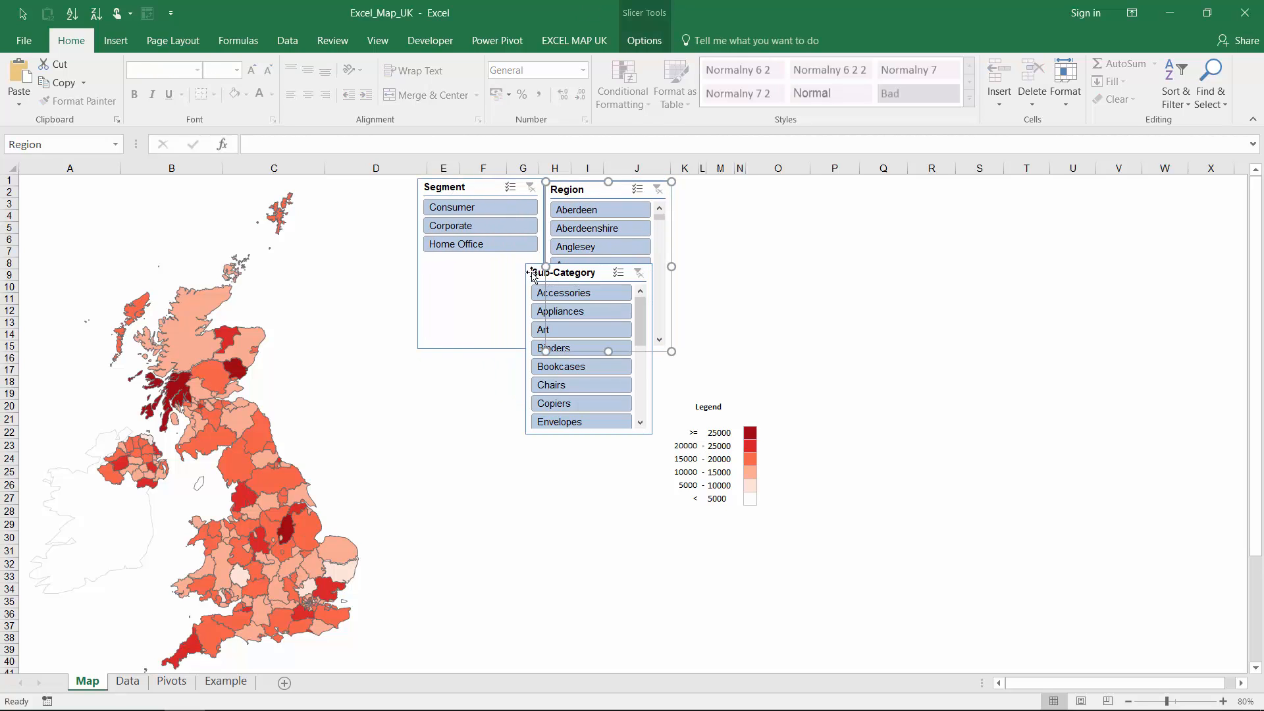
- Move the Sub-Category slicer beside the UK map with the Segment and Region slicers
left_click(170, 682)
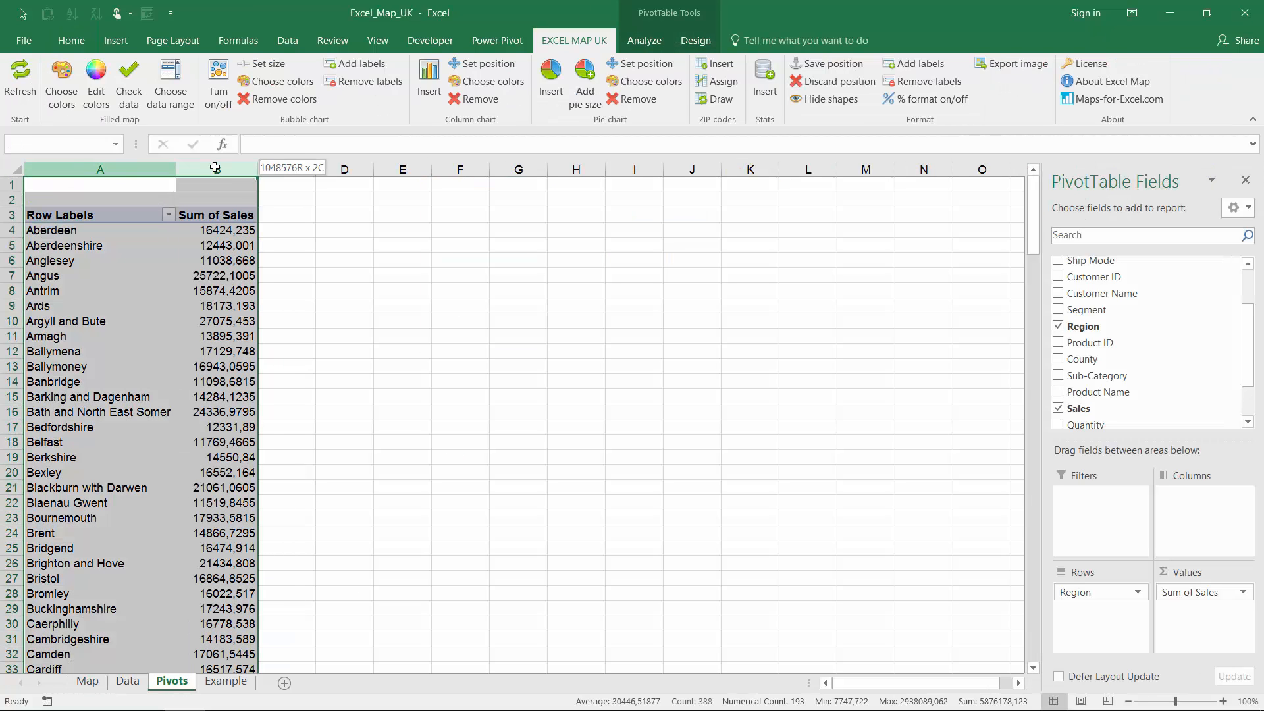
- Select and copy columns A:B of the regional sales pivot table
left_click(88, 682)
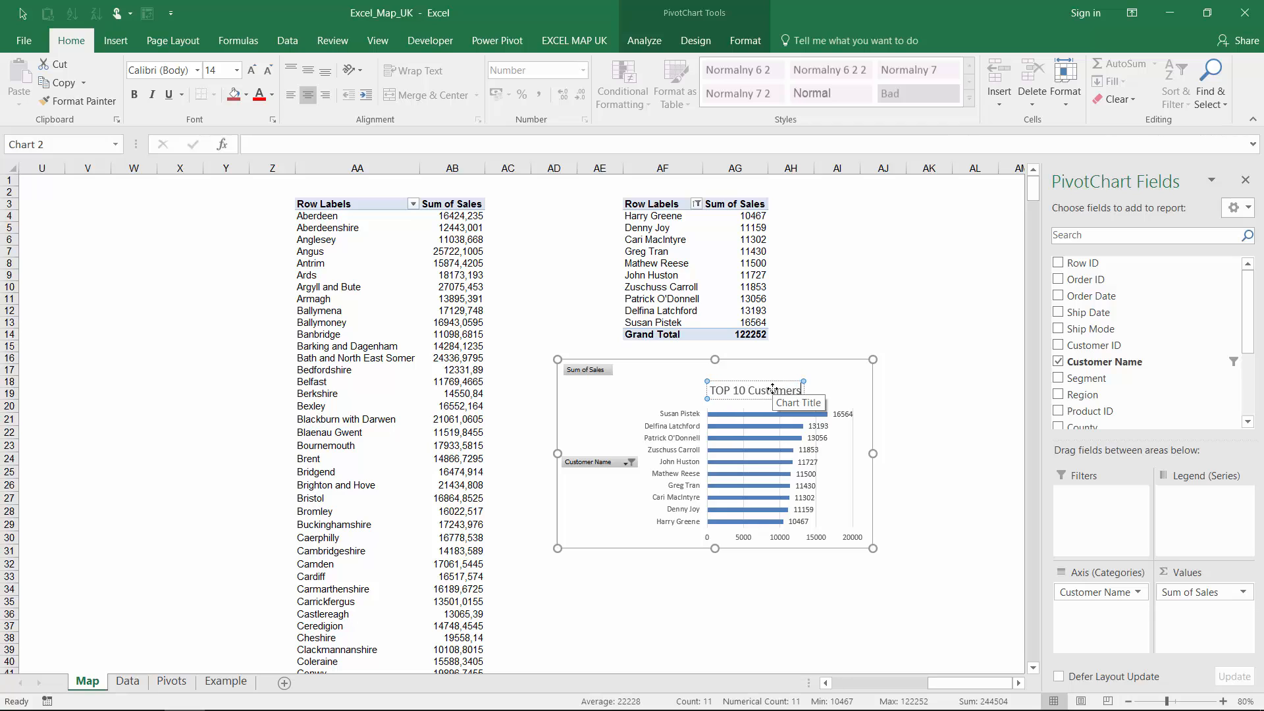
- Open the Customer Name field button options on the TOP 10 Customers bar chart
right_click(596, 462)
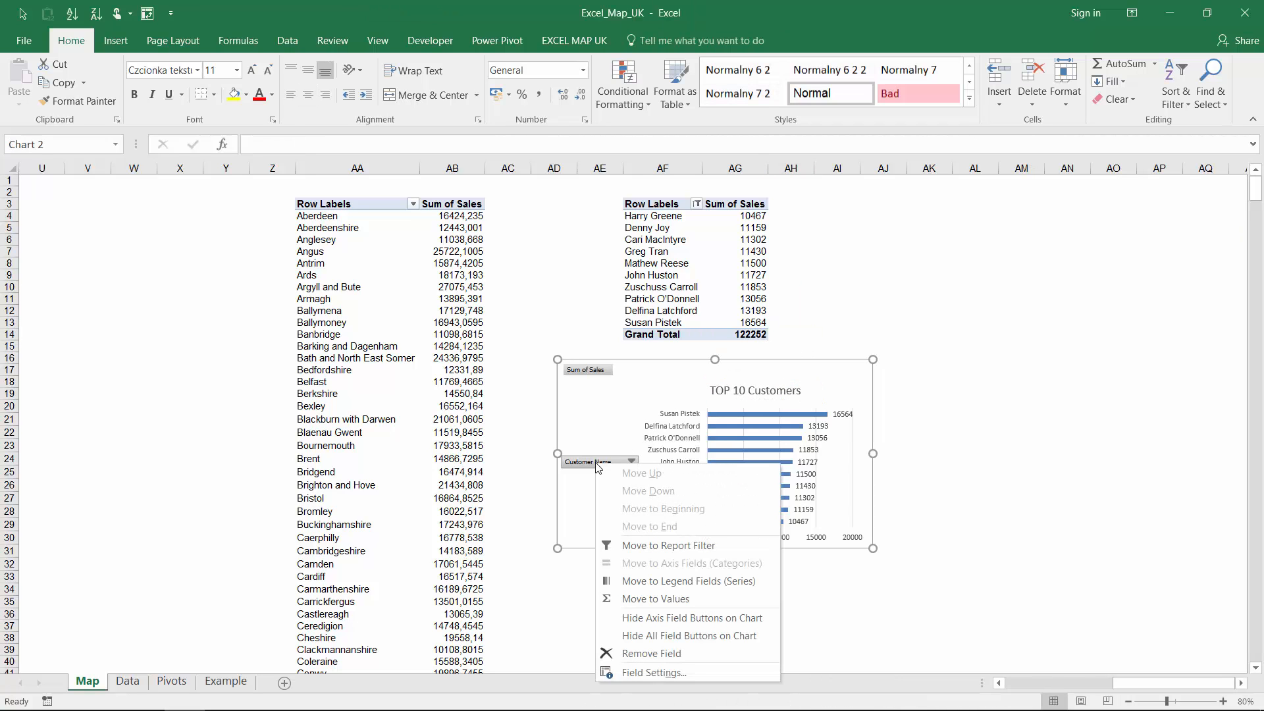